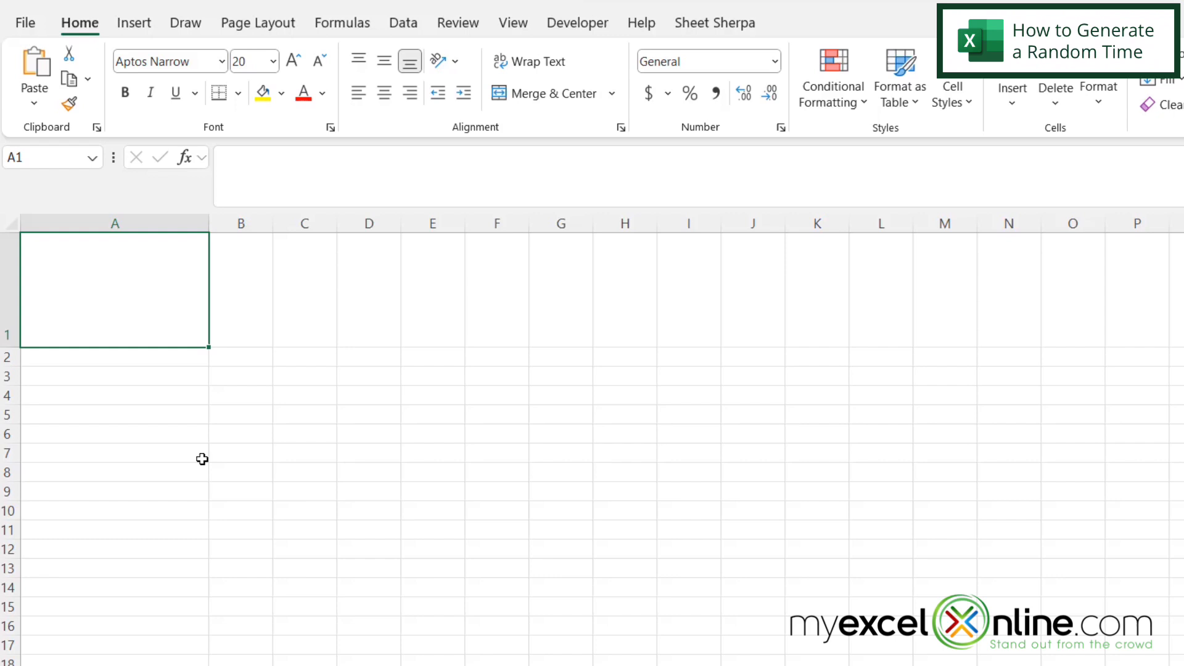
# Enter =RAND() in cell A1, producing the random decimal 0.209124413
pyautogui.write('=rand')
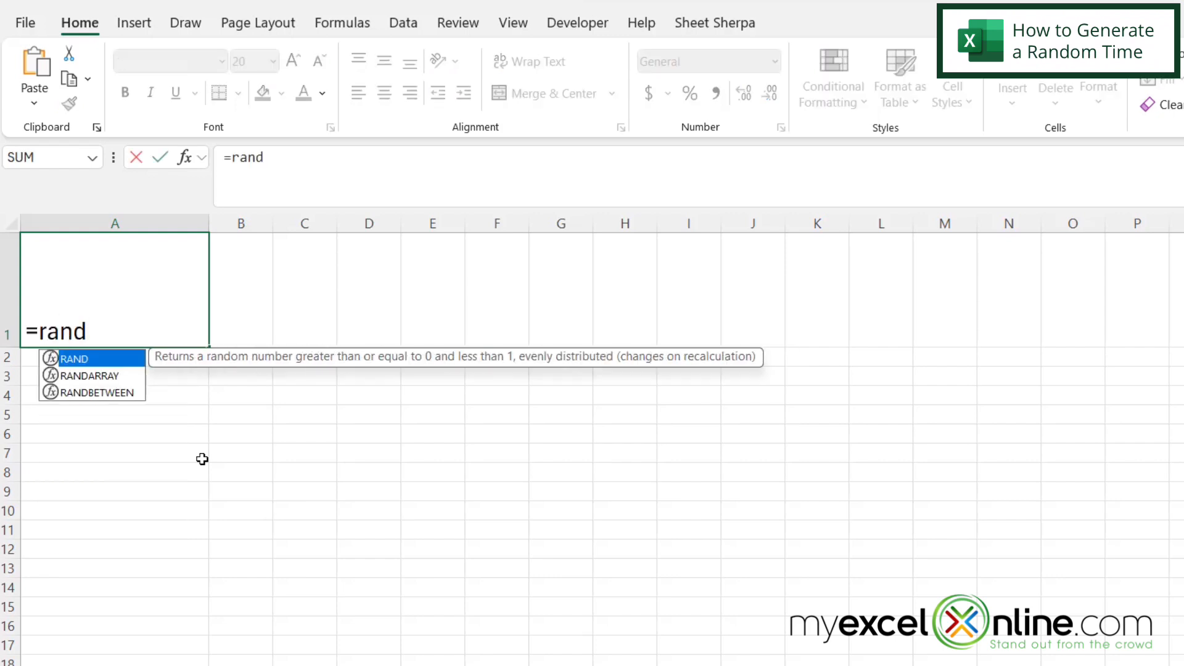
pyautogui.write('()')
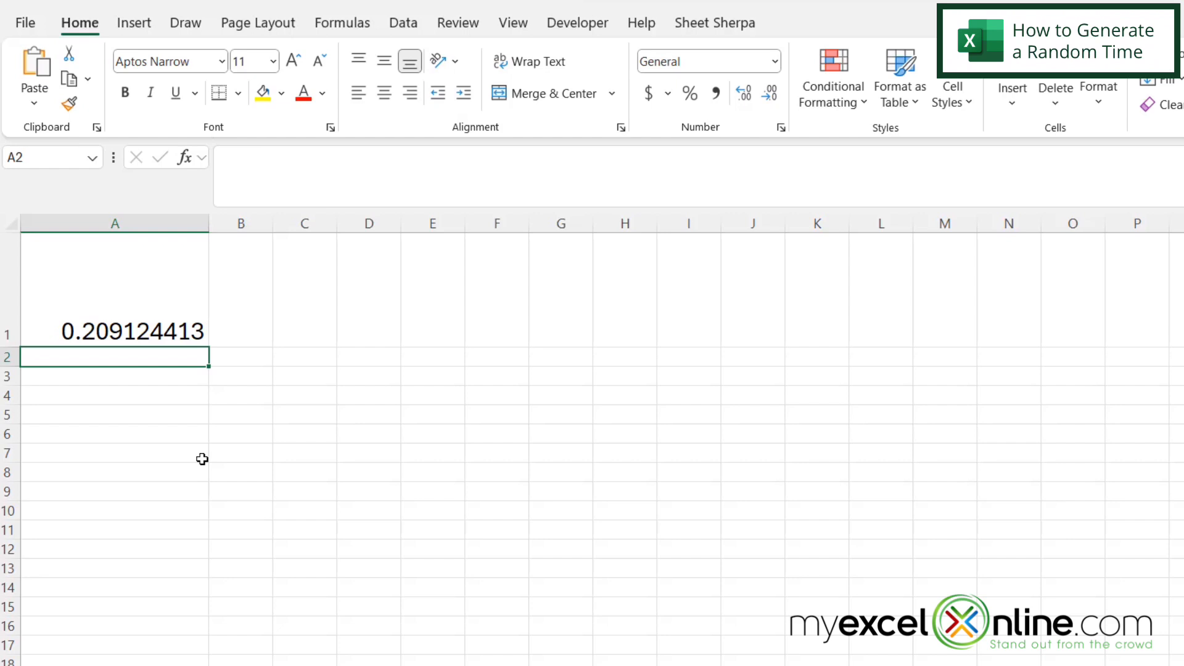
pyautogui.moveTo(208, 441)
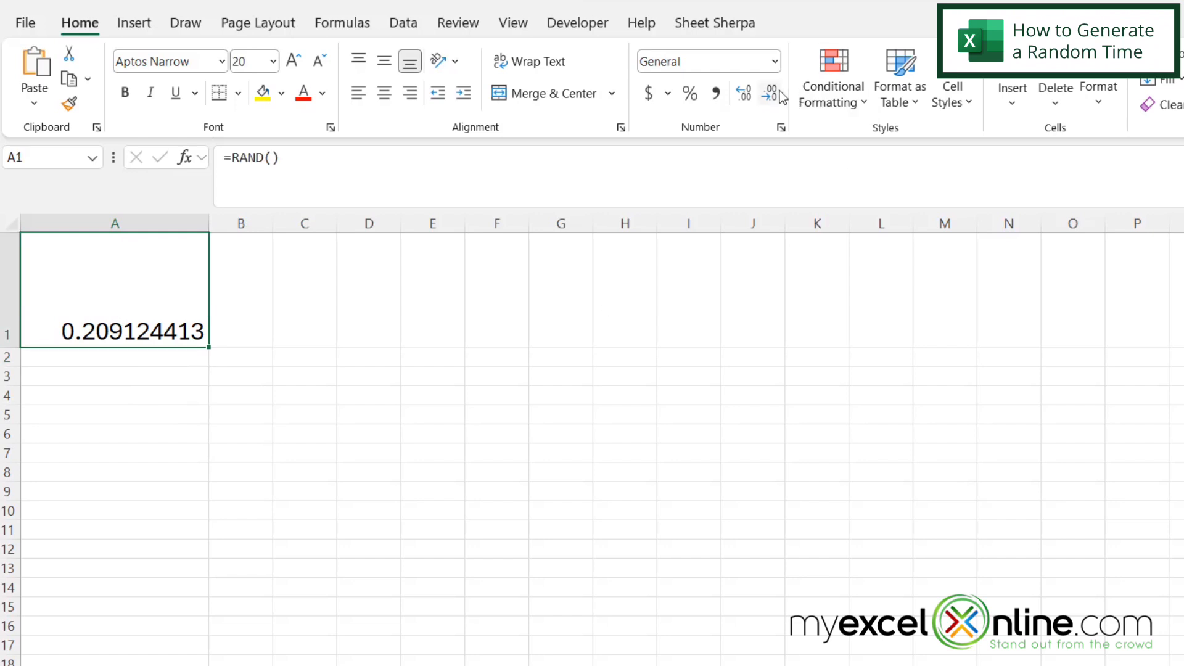
pyautogui.moveTo(55, 24)
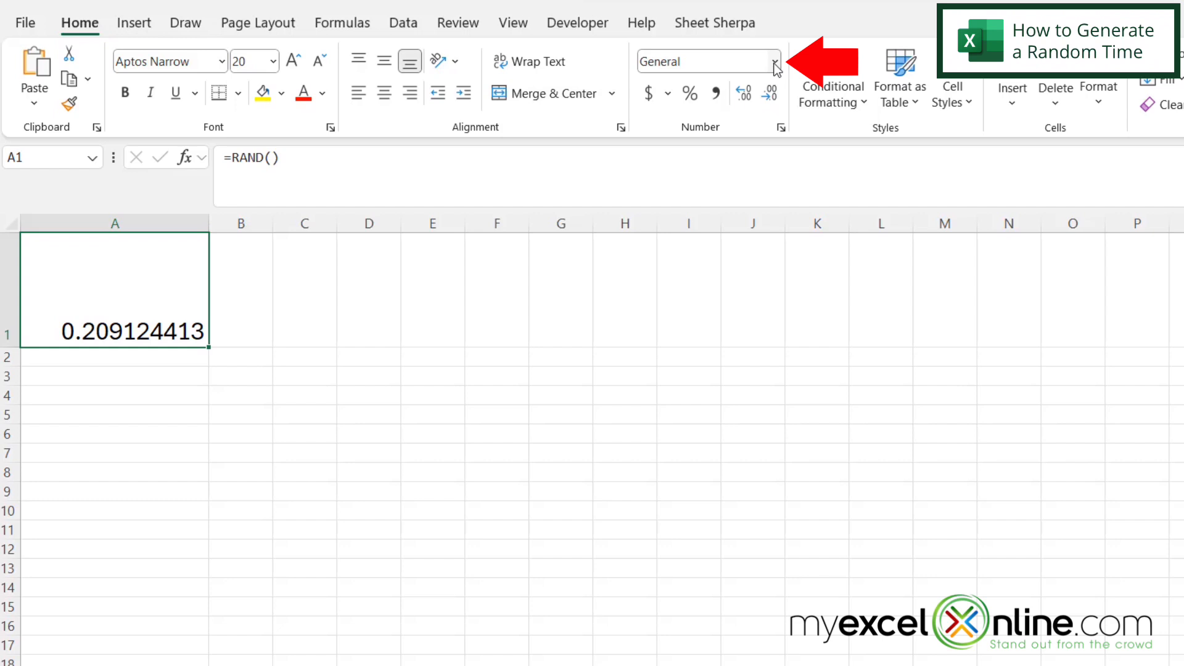
# Apply the Time number format to A1 so it shows 5:01:08 AM
pyautogui.click(774, 61)
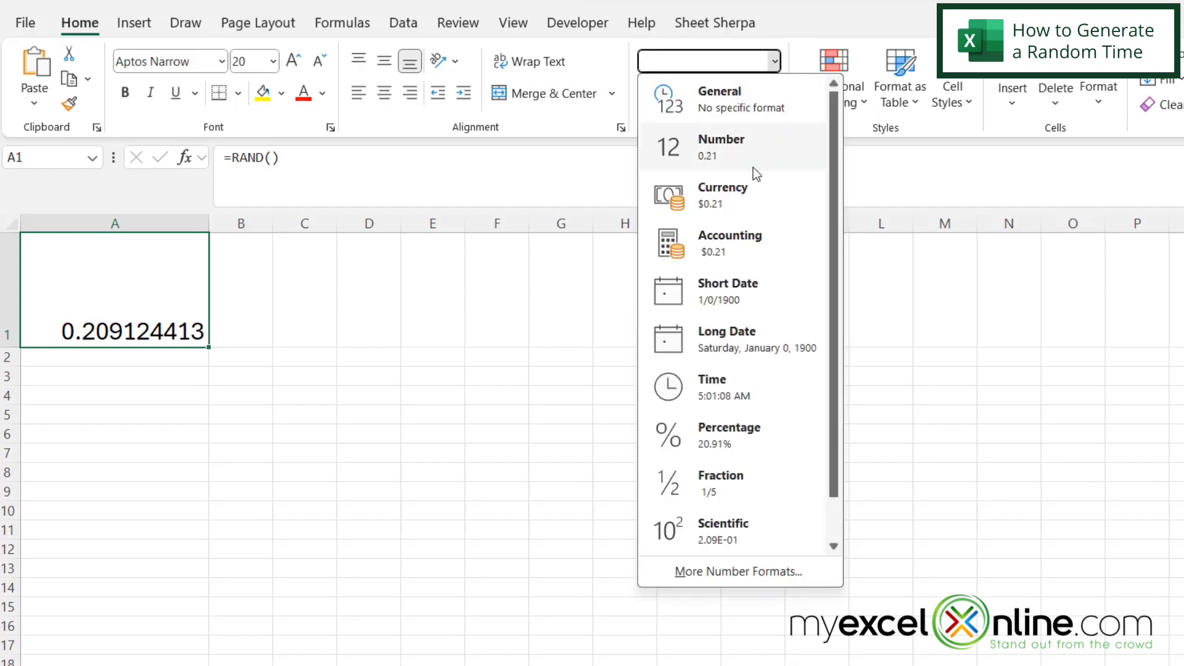
pyautogui.click(710, 386)
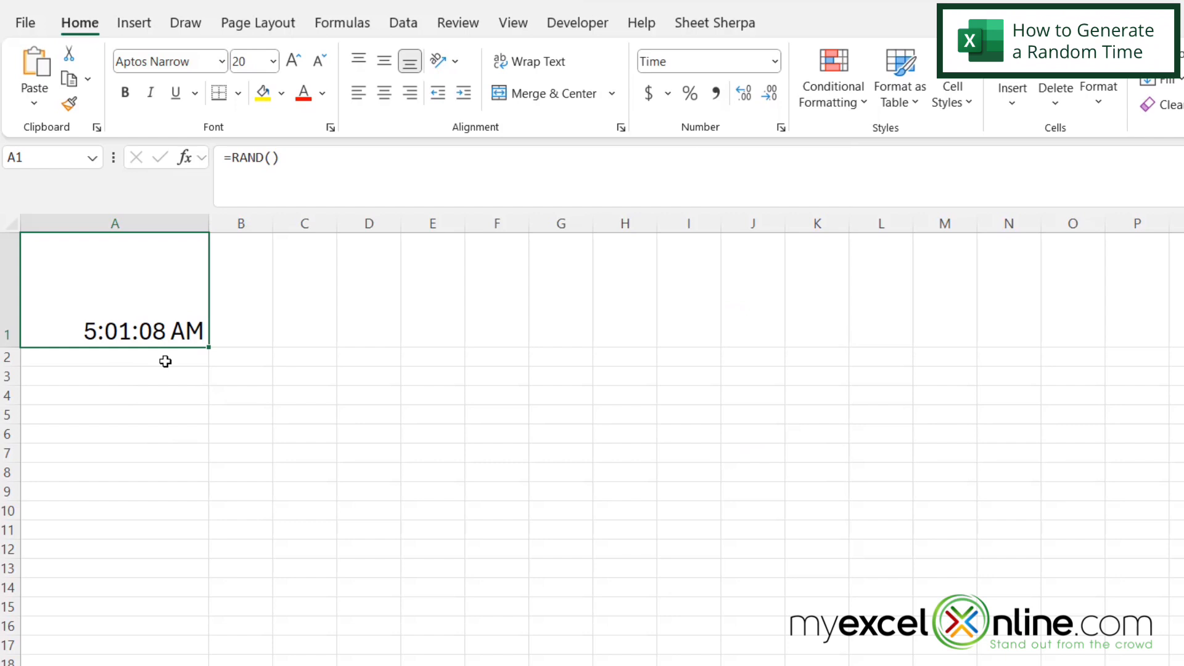
pyautogui.moveTo(161, 355)
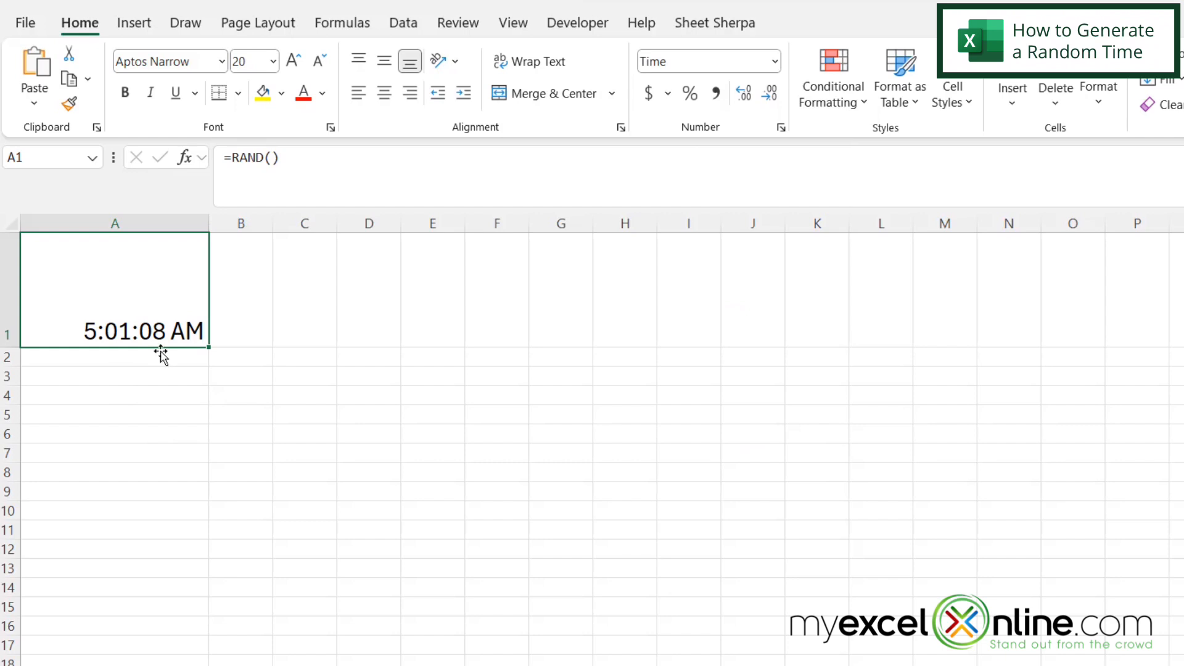